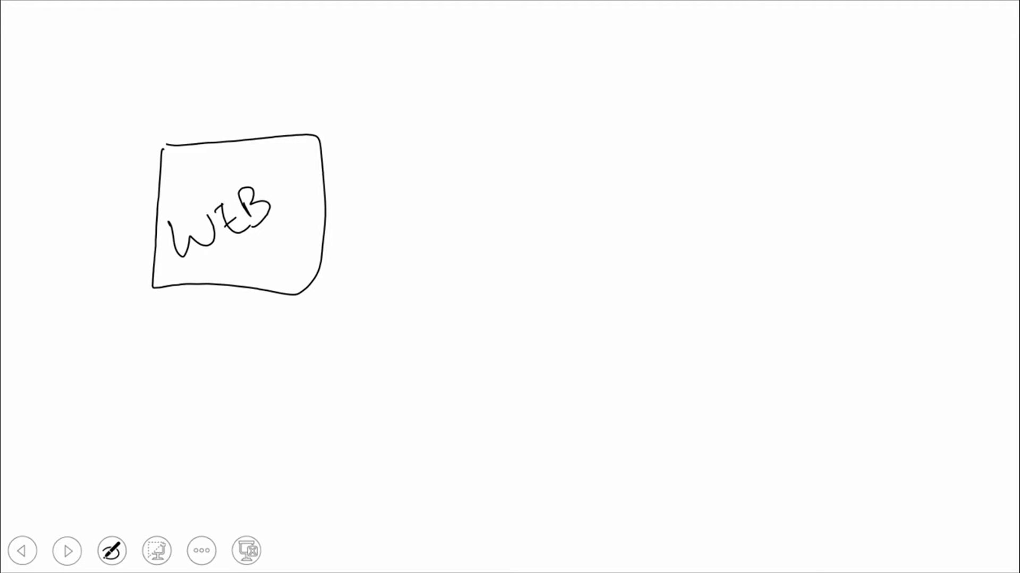
Step: Sketch an arrow out of WEB into a new APP box and write AZURE above it
drag(328, 226, 426, 227)
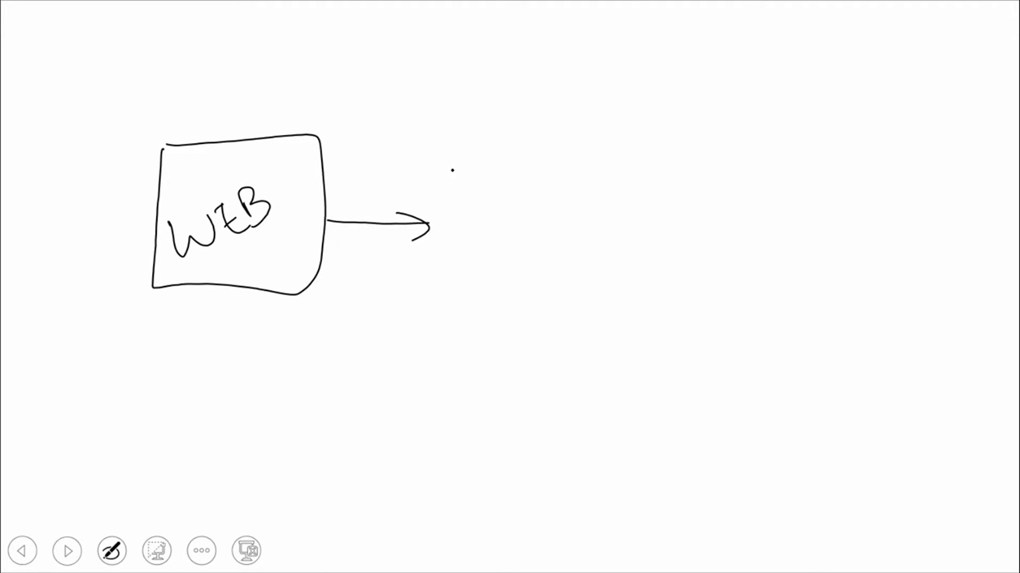
drag(456, 163, 572, 279)
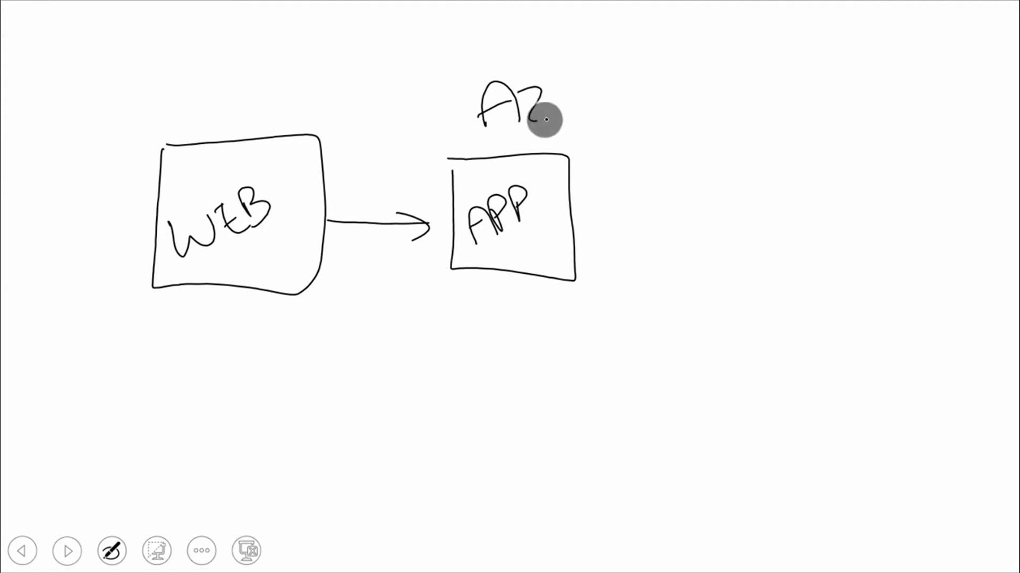
drag(539, 117, 650, 91)
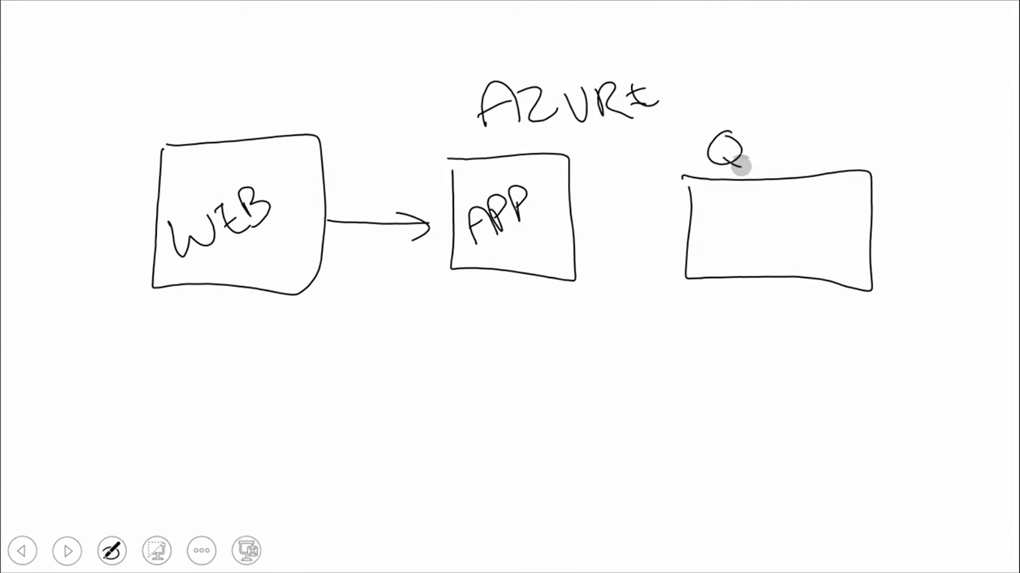
Step: Label the box QUEUE and sketch a message box dropping into it
text(UEUE)
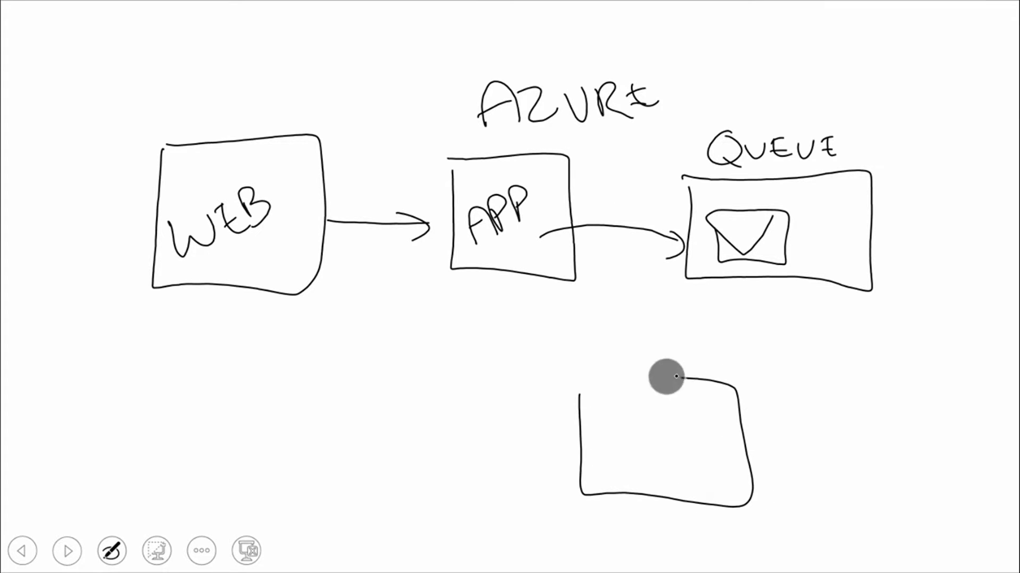
drag(683, 383, 722, 300)
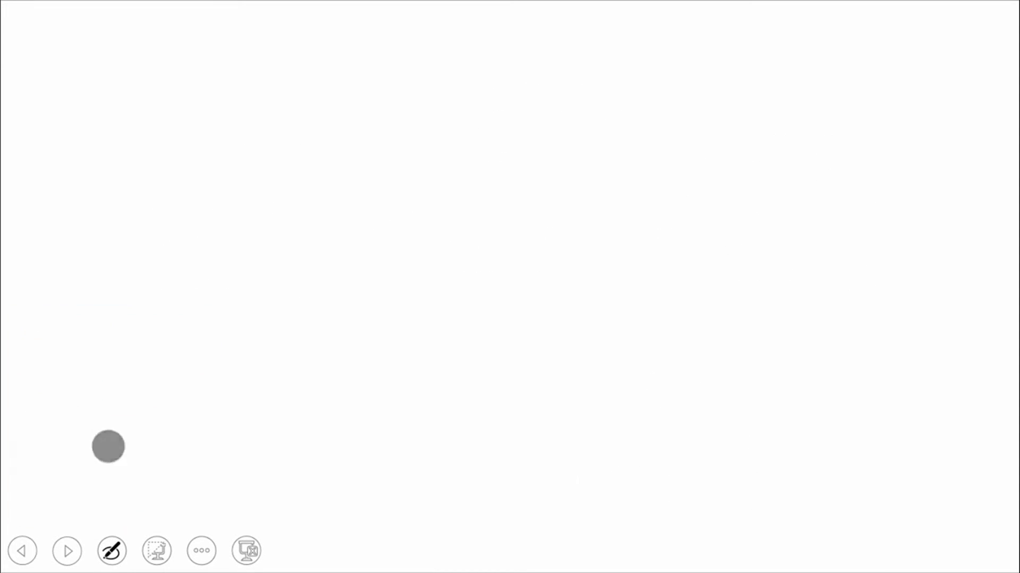
Step: Pick the pen again to sketch the rounded queue box with two envelopes
click(111, 551)
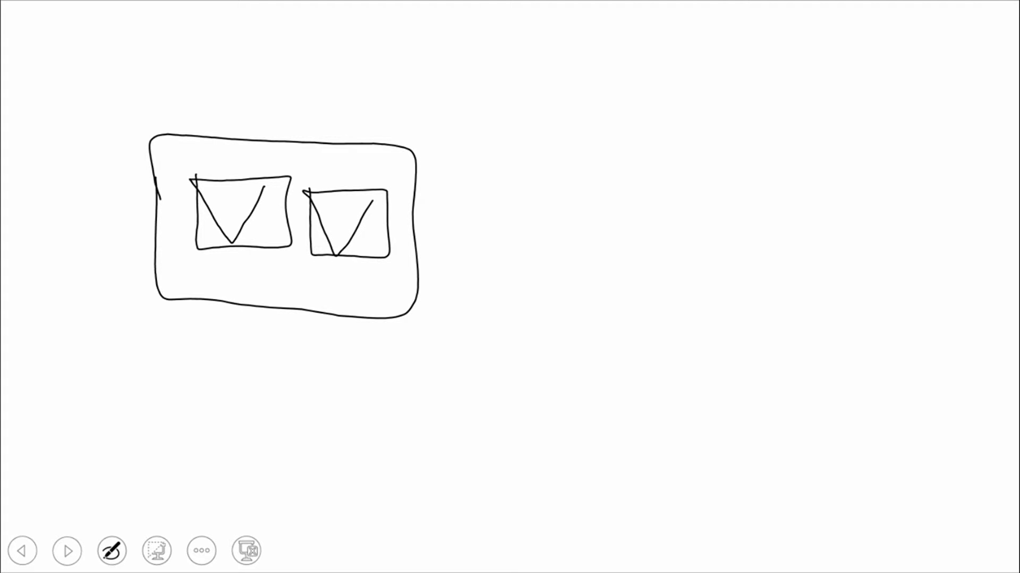
Step: Sketch a worker box right of the queue and arrows from both workers into it
drag(601, 116, 781, 212)
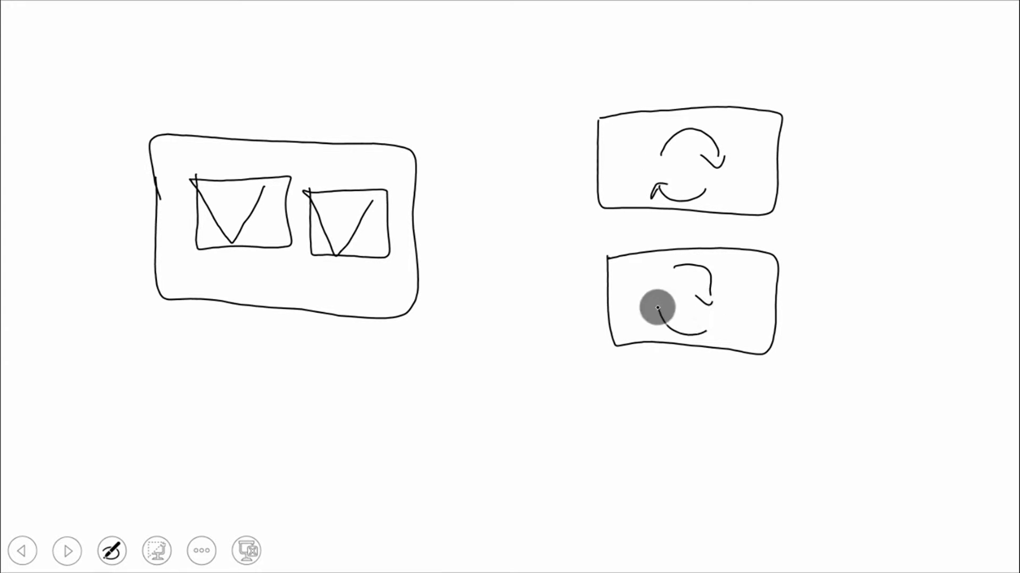
drag(656, 307, 426, 267)
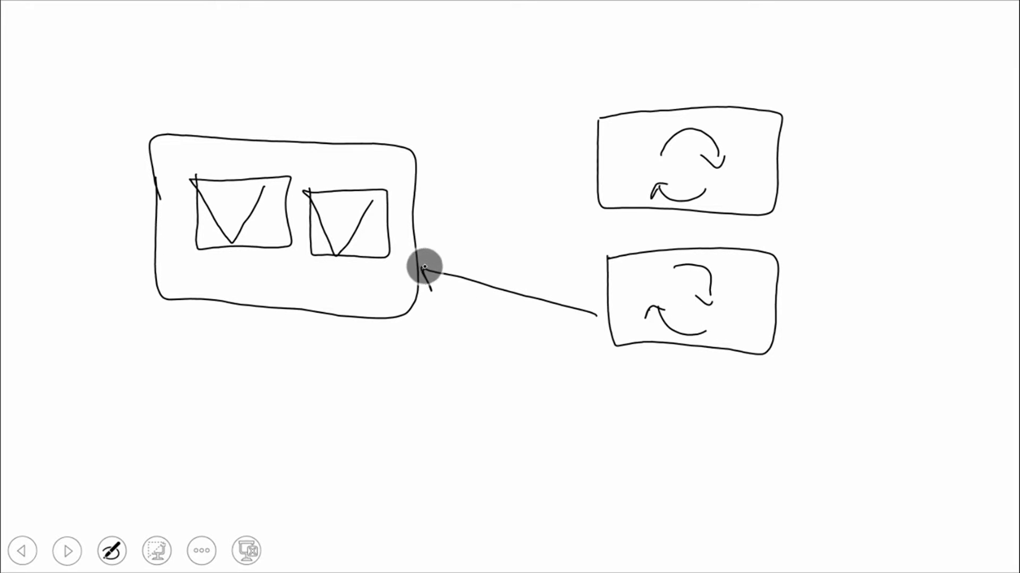
drag(589, 163, 423, 212)
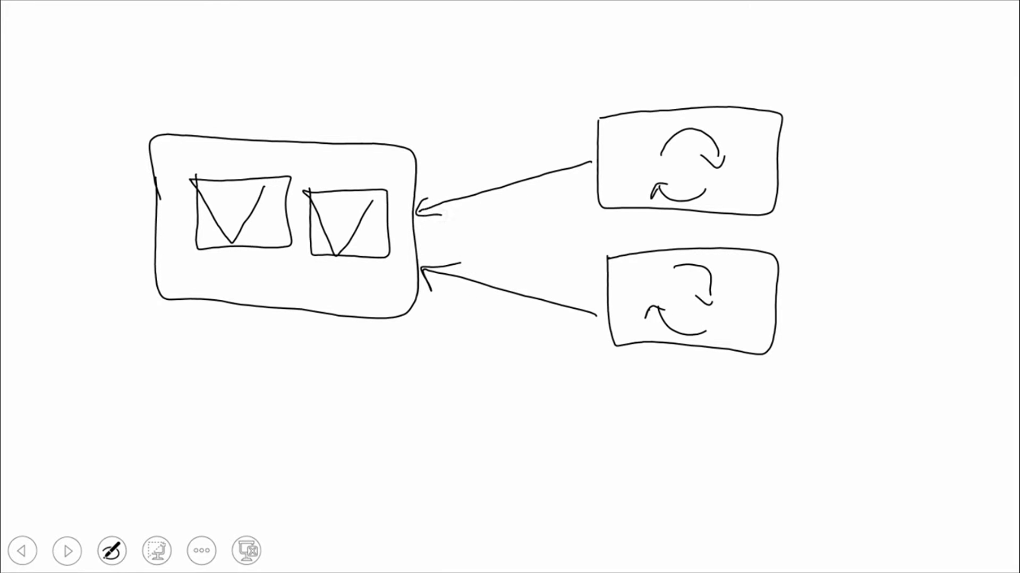